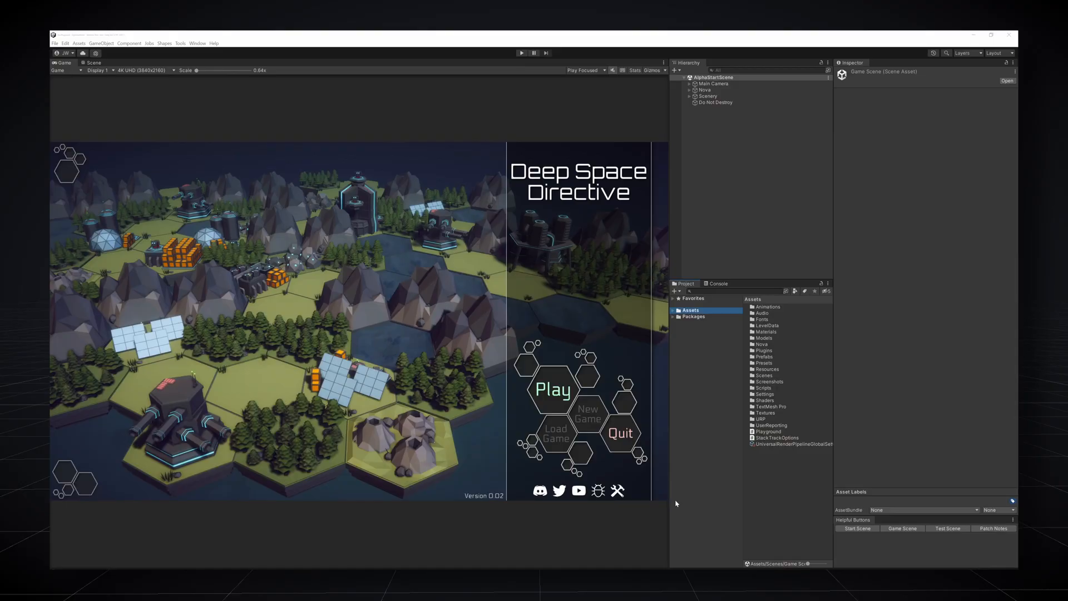
Expand Assets, open the Scenes folder and select a scene file.
{"action": "left_click", "coordinate": [673, 311]}
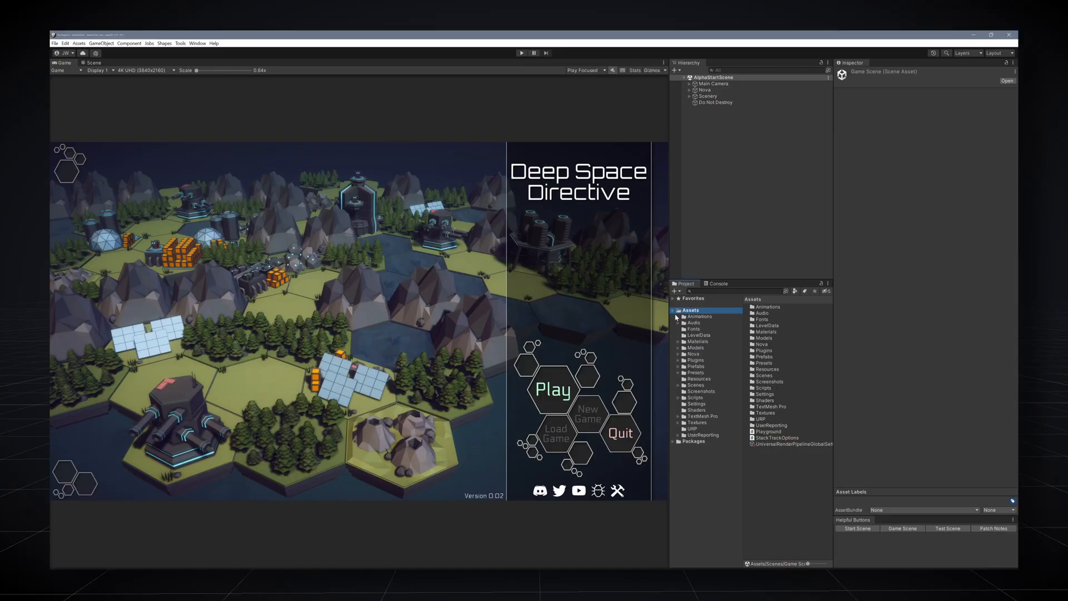
{"action": "left_click", "coordinate": [695, 385]}
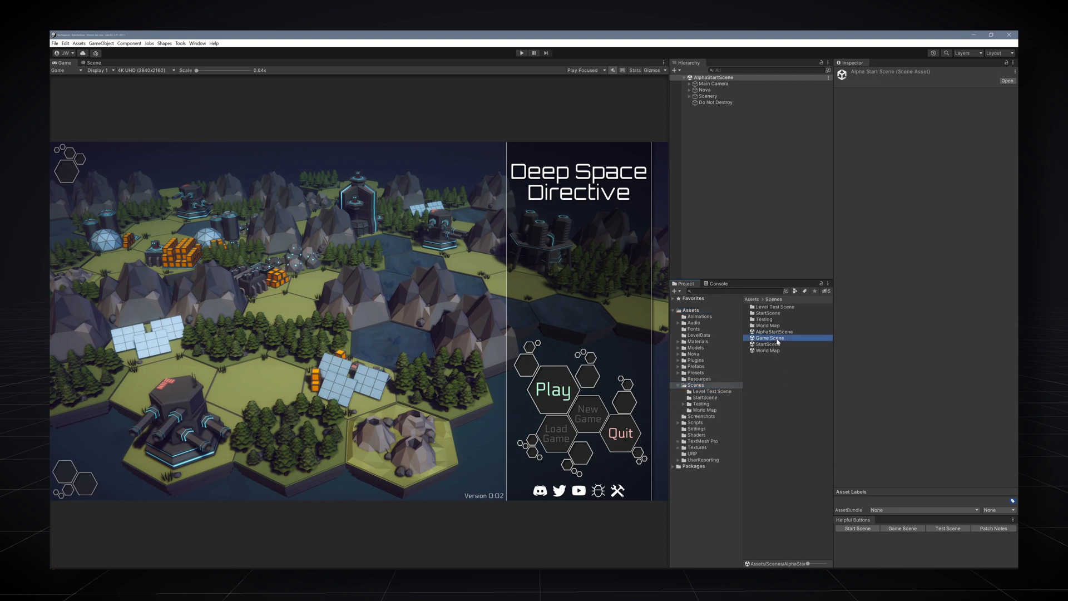
{"action": "left_click", "coordinate": [769, 337]}
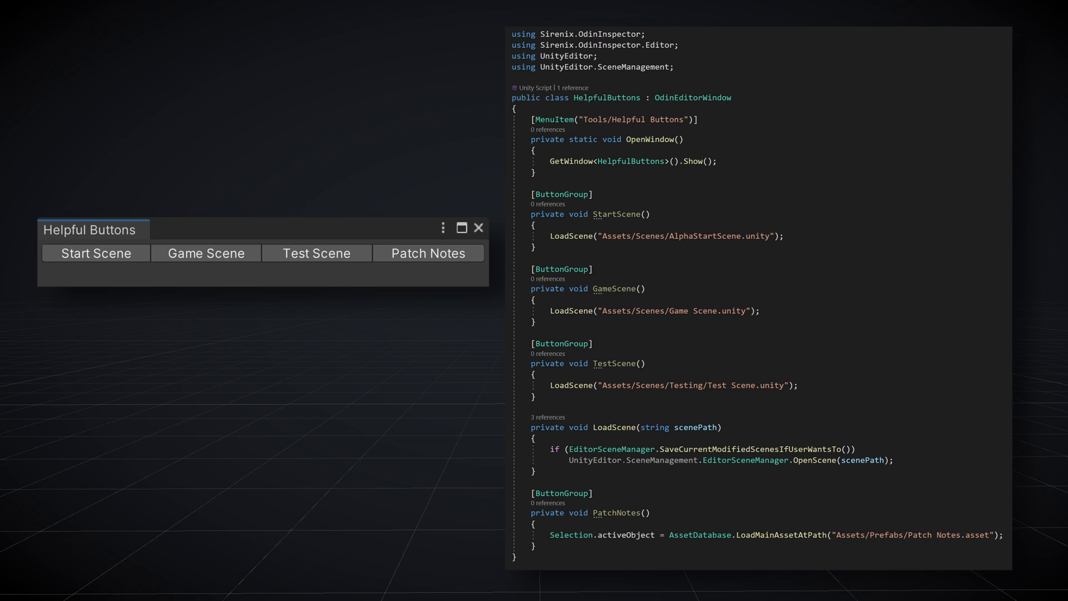
Open the Patch Notes asset from the Helpful Buttons window.
{"action": "left_click", "coordinate": [427, 253]}
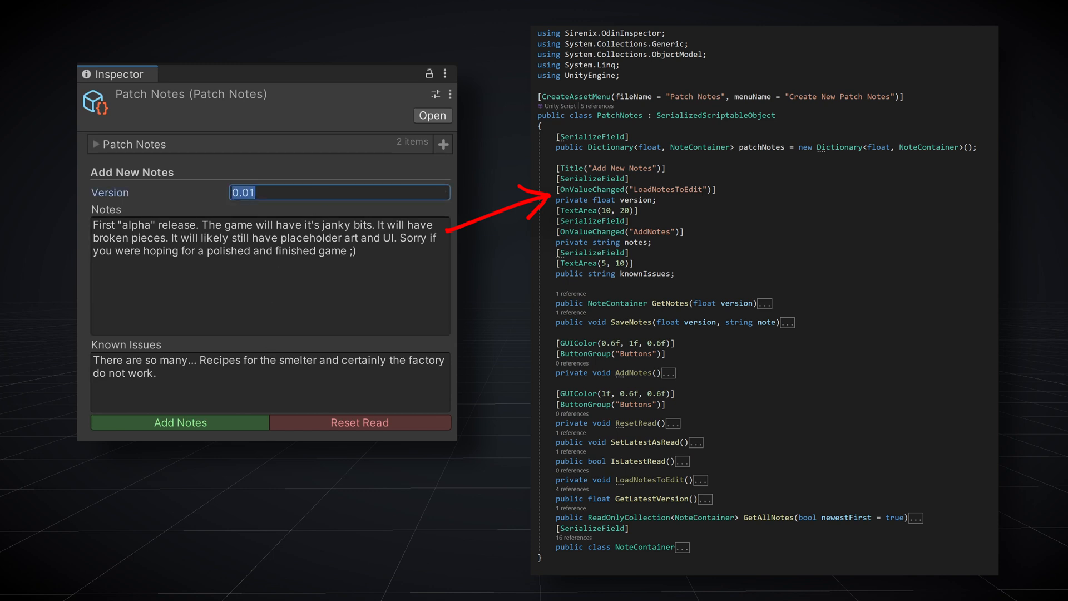
Enter version 0.02 to load that version's saved notes.
{"action": "type", "text": "0.02"}
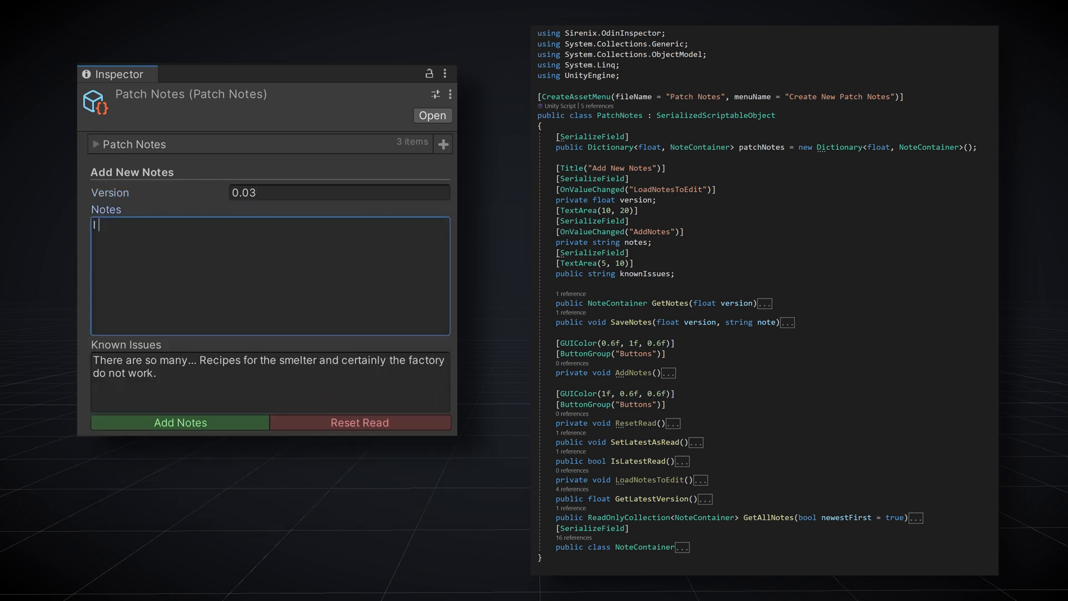
Write the note 'I made something new. I should update my patc...' and expand the saved Patch Notes list.
{"action": "type", "text": "I made something n"}
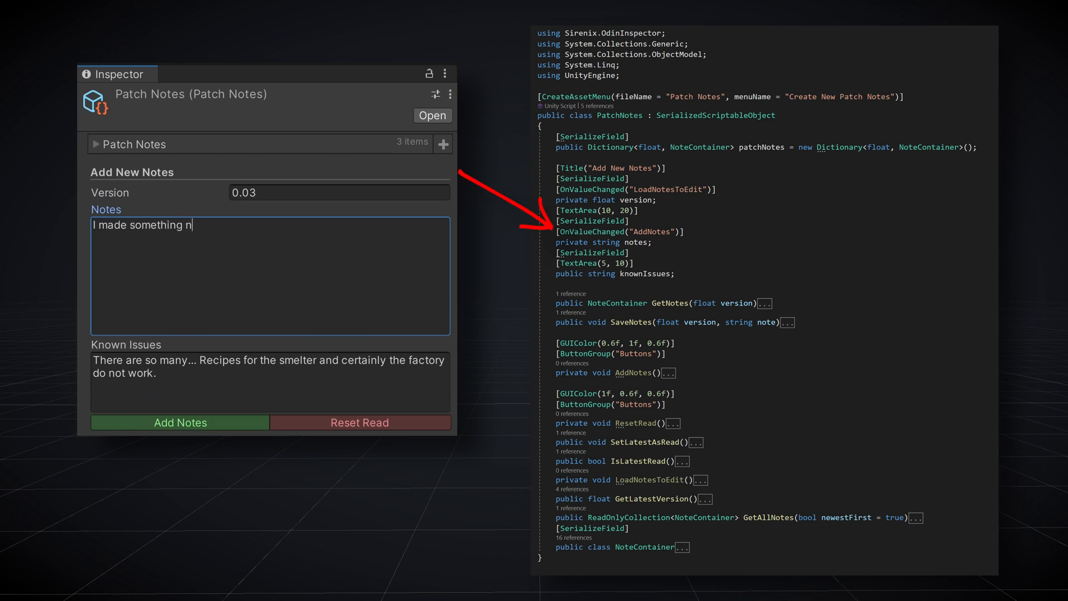
{"action": "type", "text": "ew. I should update my patch notes."}
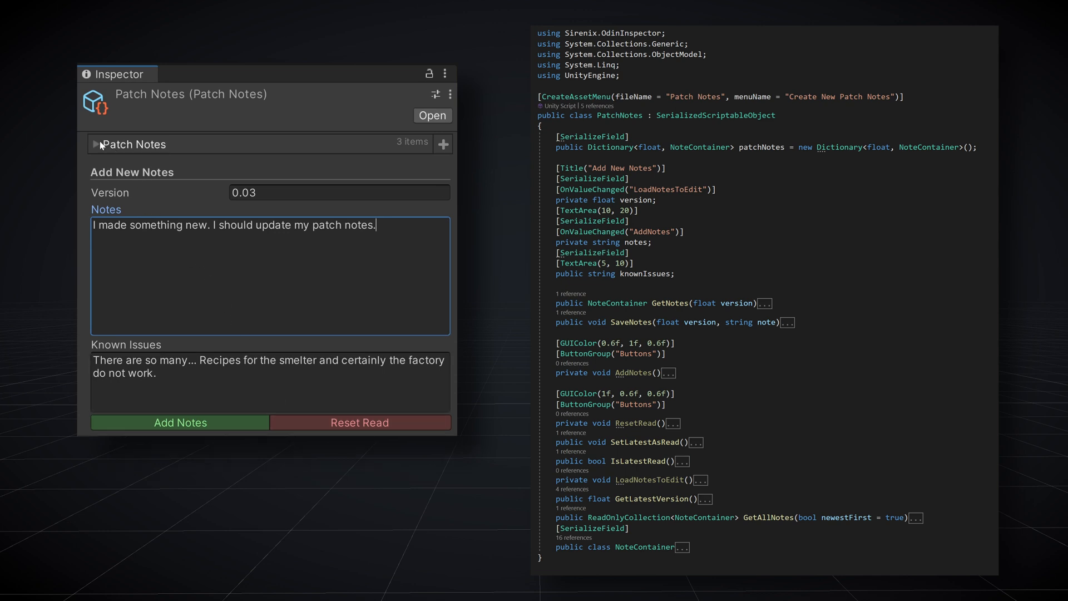
{"action": "left_click", "coordinate": [96, 143]}
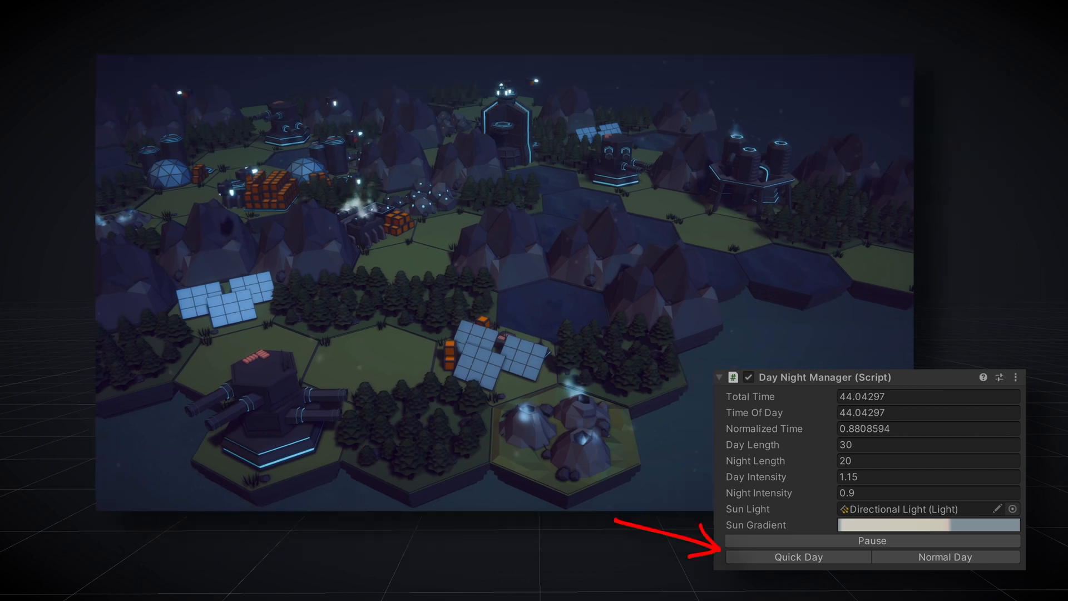
Run a Quick Day cycle from the Day Night Manager component.
{"action": "left_click", "coordinate": [797, 557]}
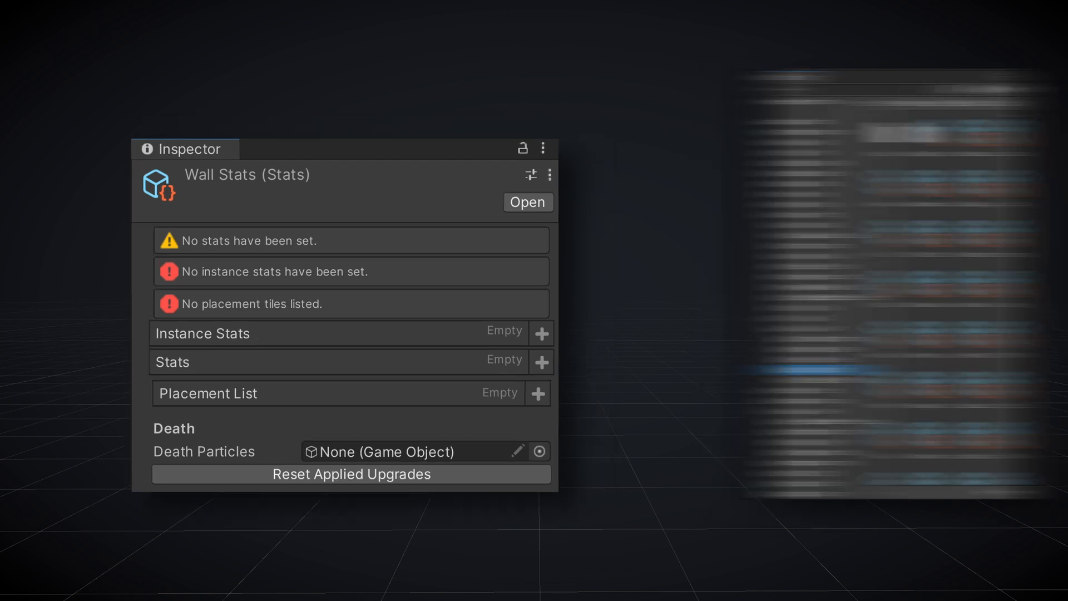
Select the Wall Stats asset to show its validator warnings.
{"action": "left_click", "coordinate": [526, 203]}
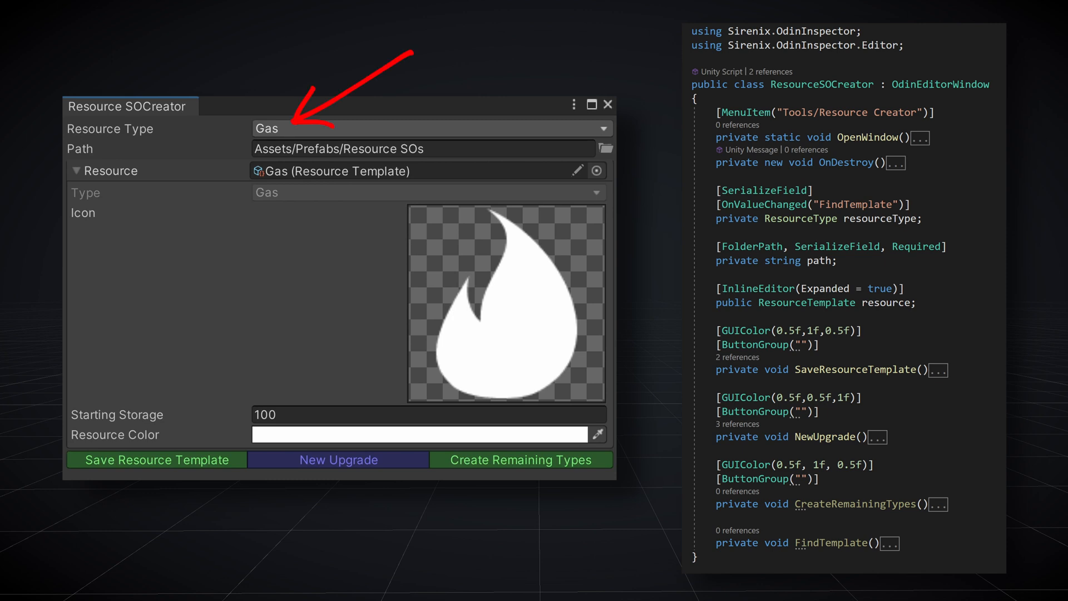
Switch the Resource Type to Ti Ore then Energy, and create templates for the remaining types.
{"action": "left_click", "coordinate": [427, 128]}
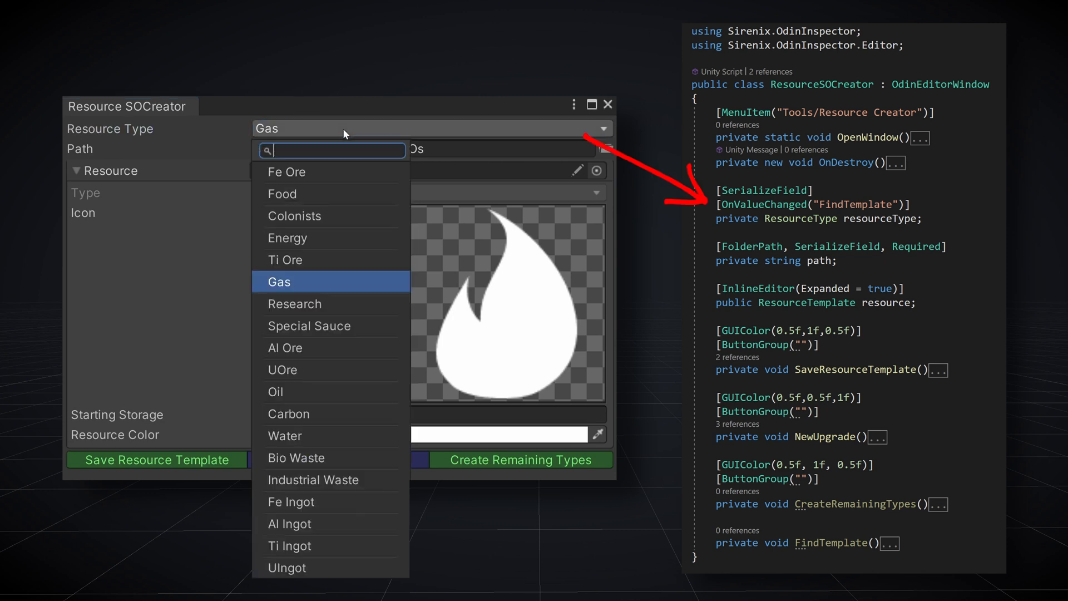
{"action": "left_click", "coordinate": [285, 259]}
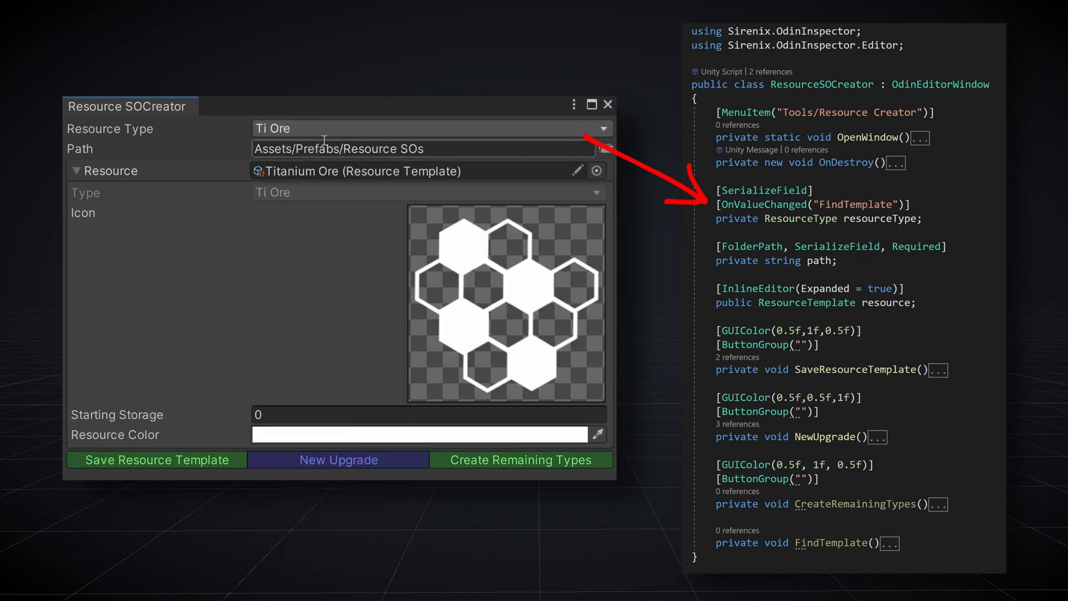
{"action": "left_click", "coordinate": [426, 127]}
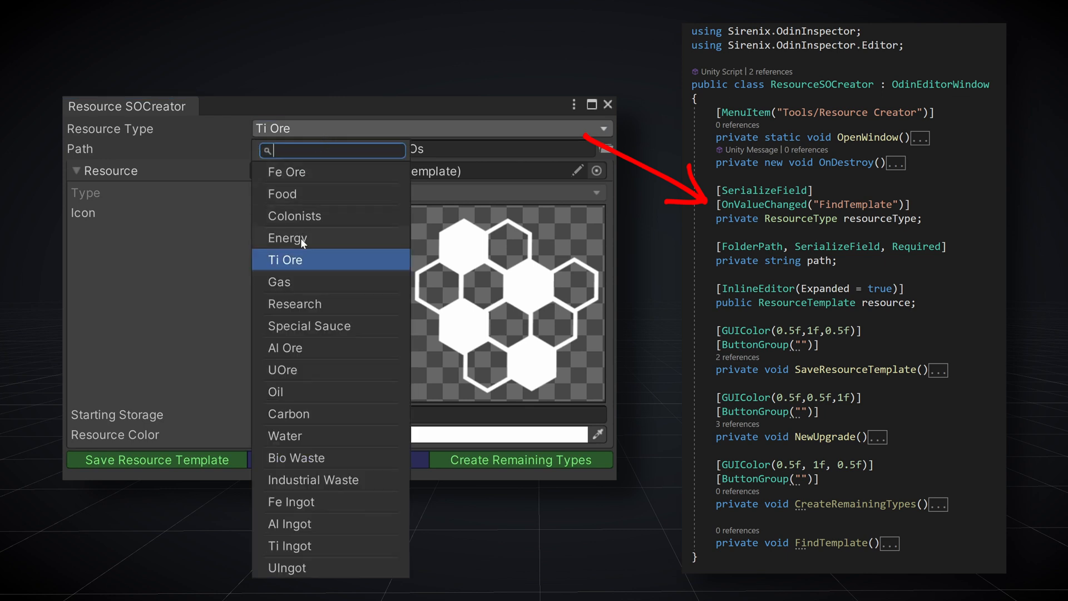
{"action": "left_click", "coordinate": [287, 238]}
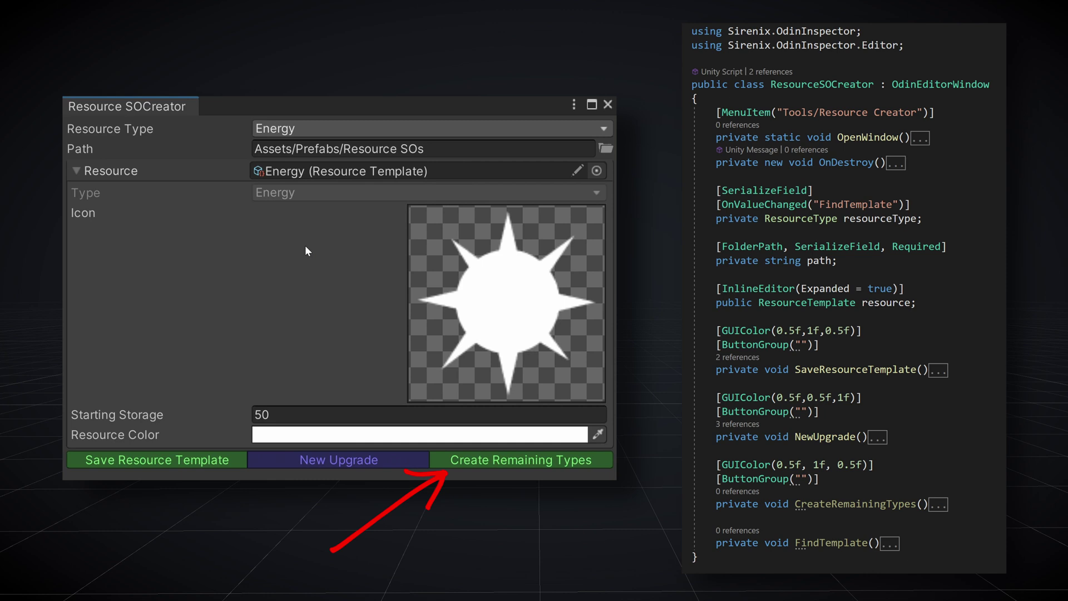
{"action": "left_click", "coordinate": [522, 459]}
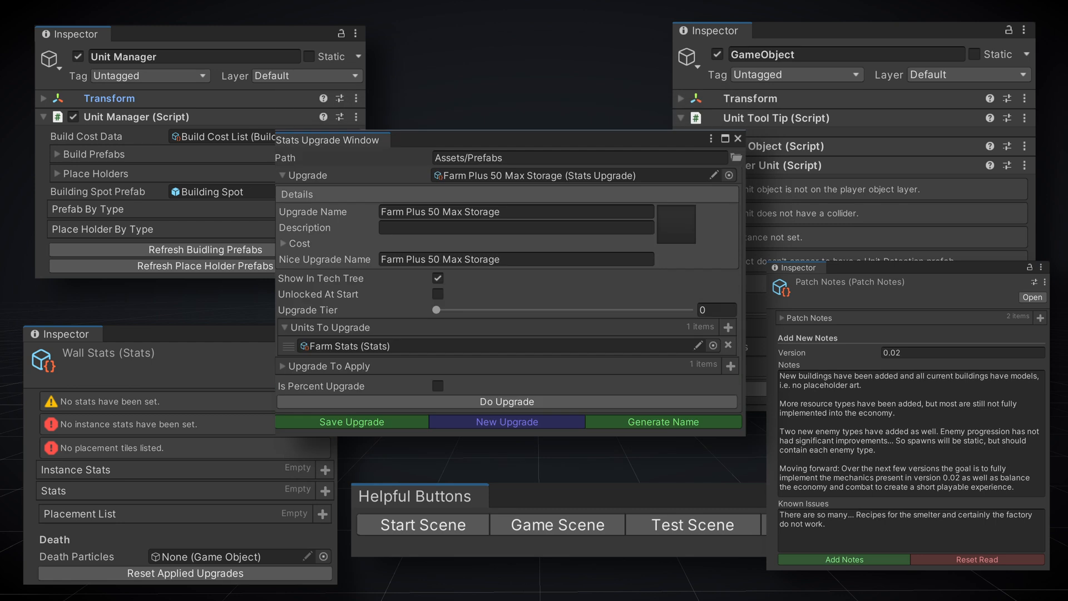